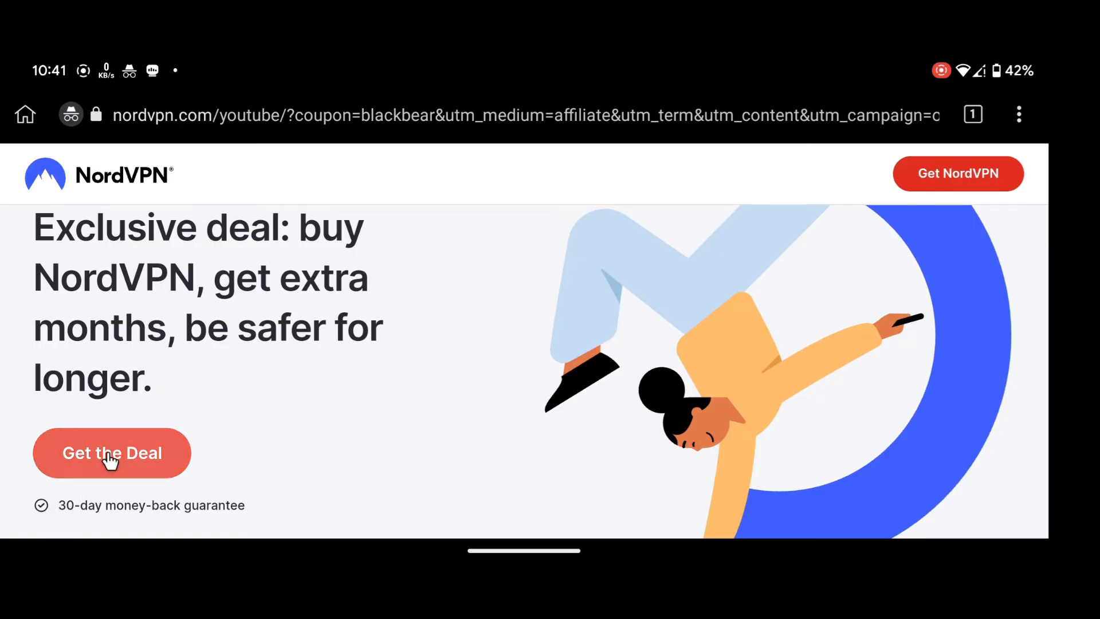
Step: Claim the exclusive 'Get the Deal' offer to load the NordVPN pricing page
left_click(111, 453)
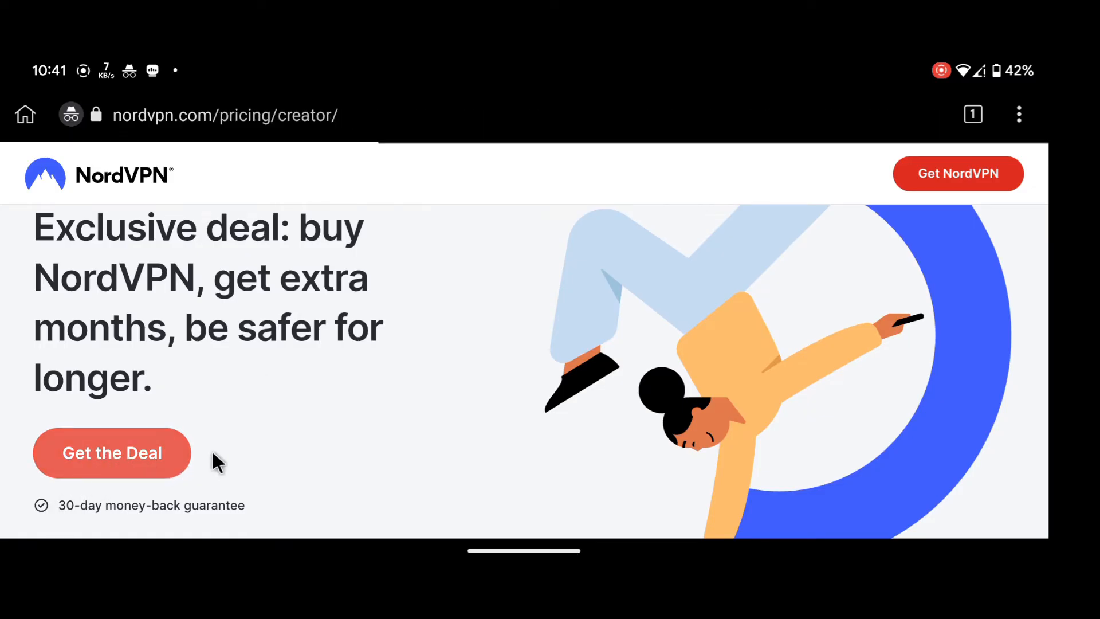
Step: Choose 'Buy Now' under the Standard 2-year plan to start checkout
scroll("down", 3)
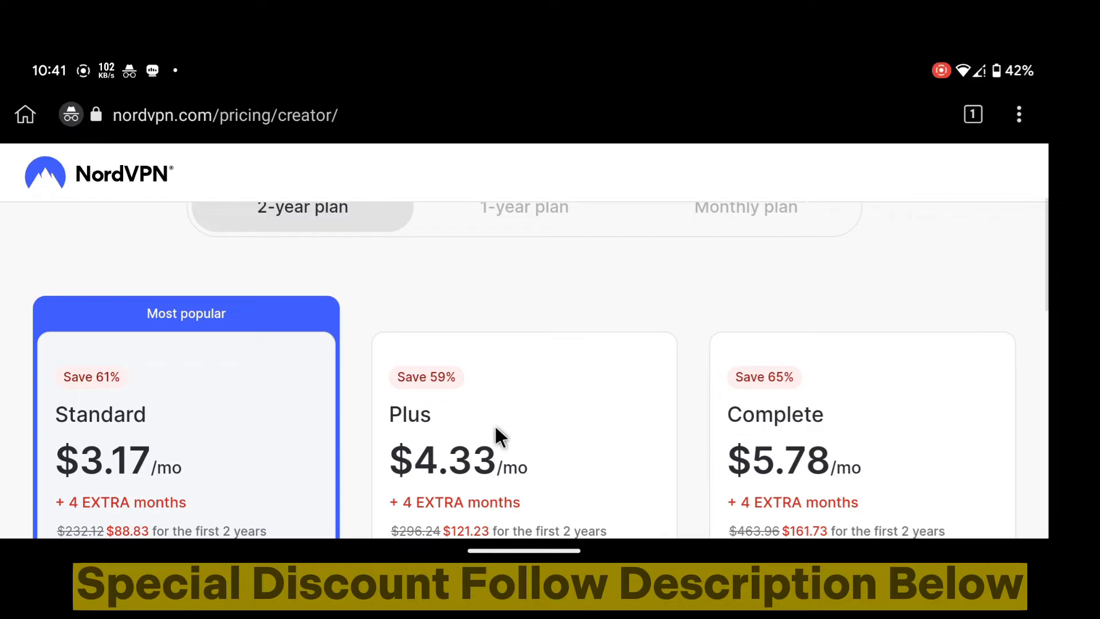
scroll("down", 3)
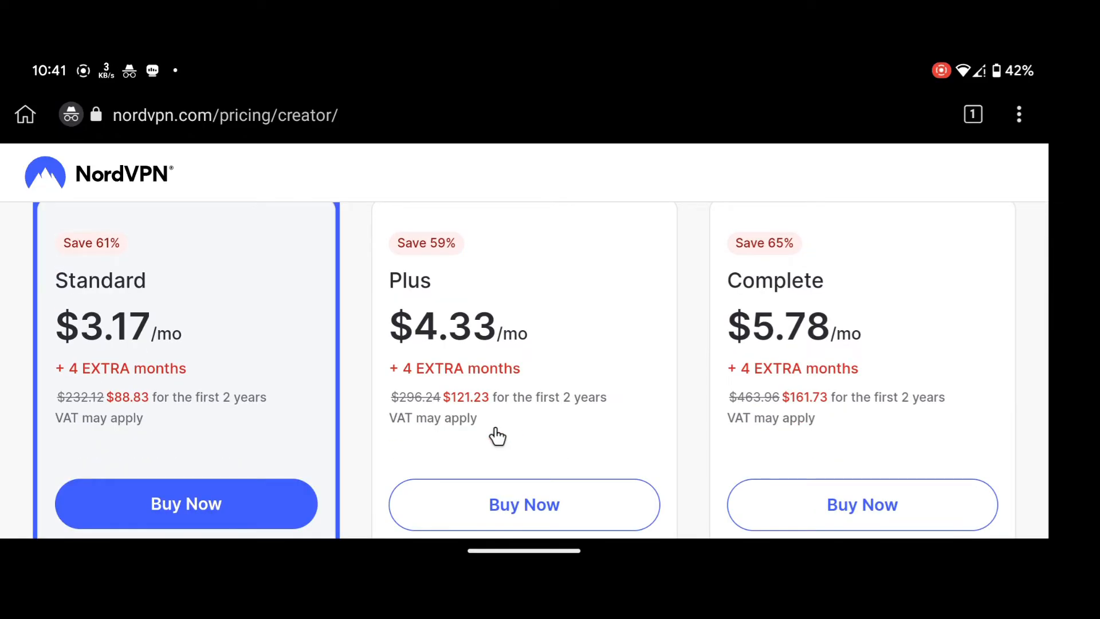
scroll("down", 3)
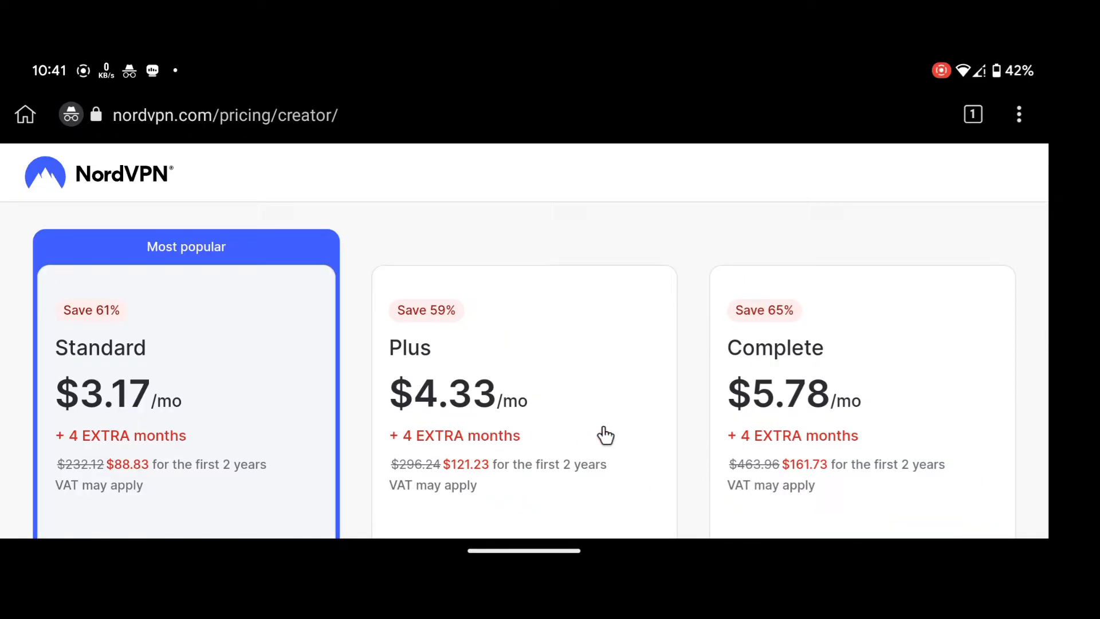
scroll("down", 3)
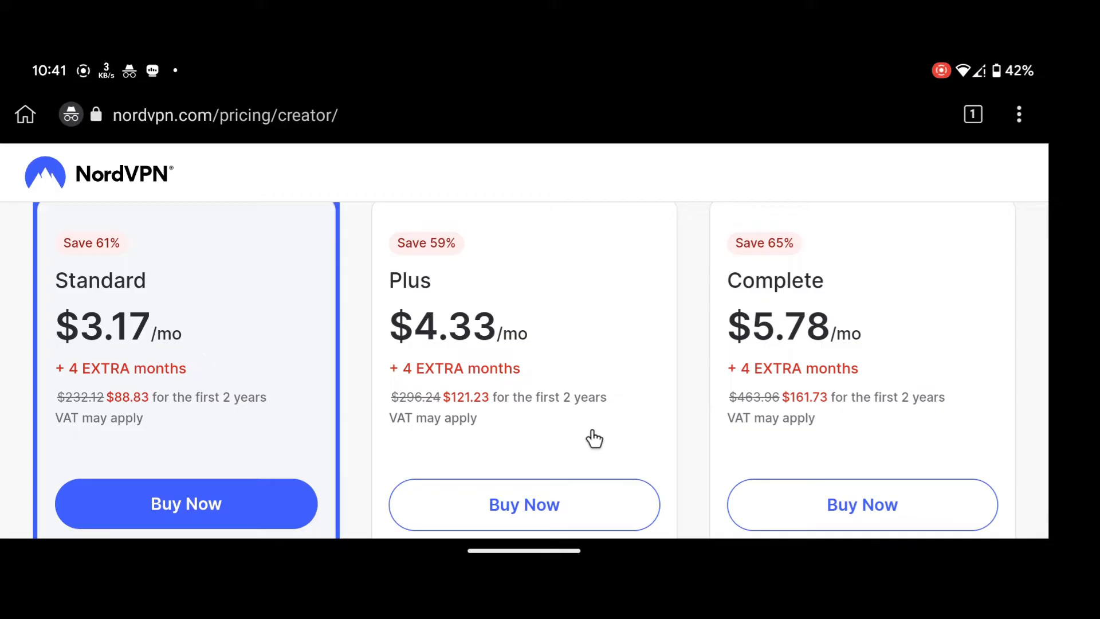
mouse_move(59, 398)
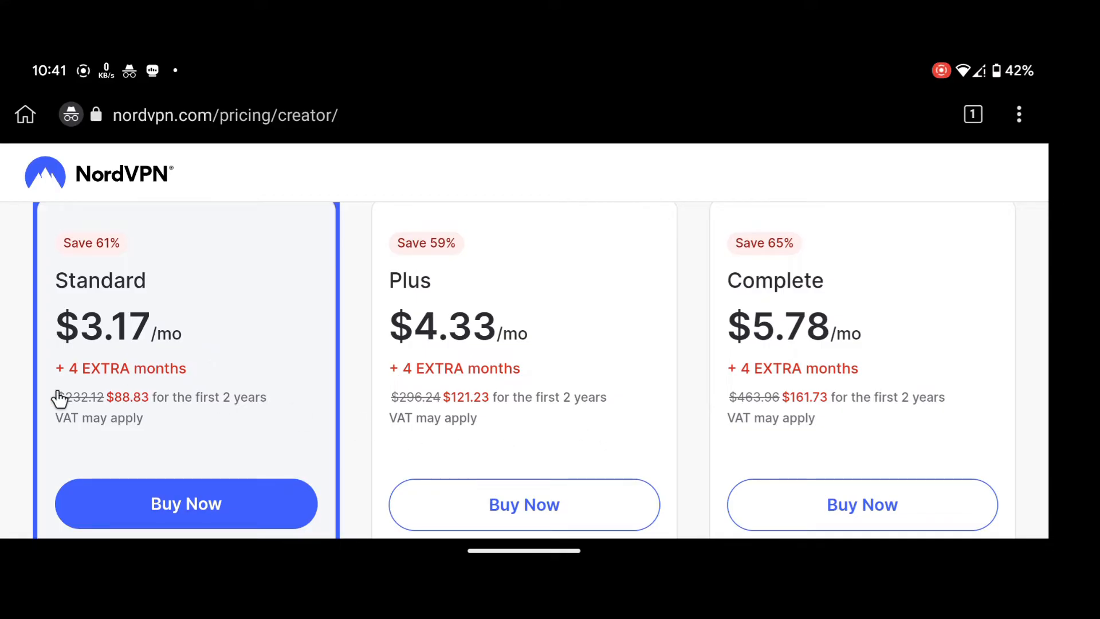
mouse_move(768, 383)
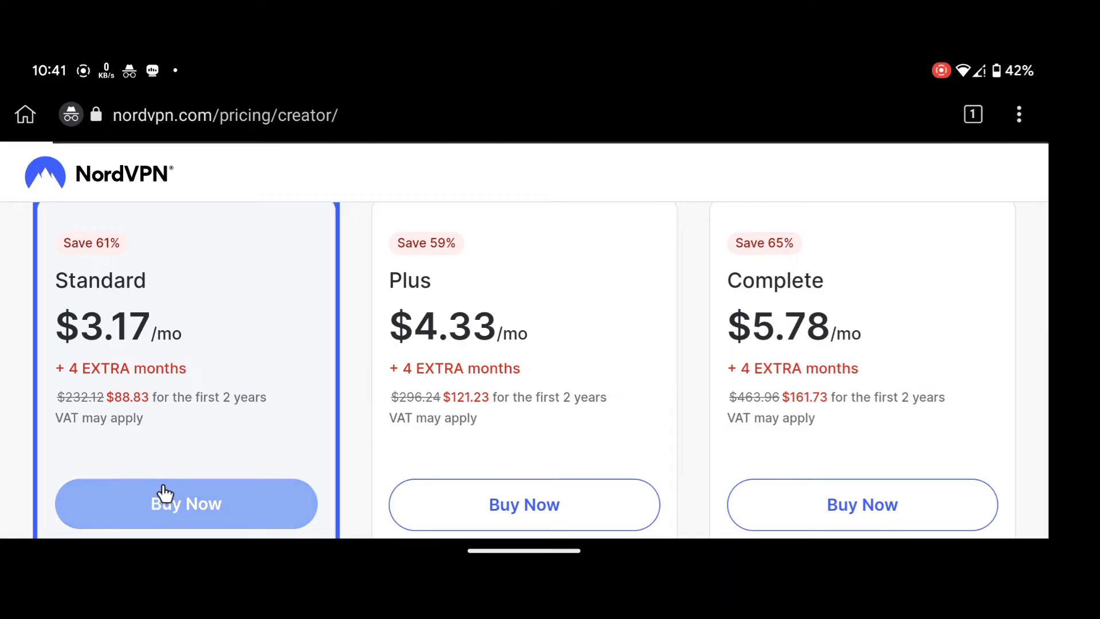
left_click(185, 504)
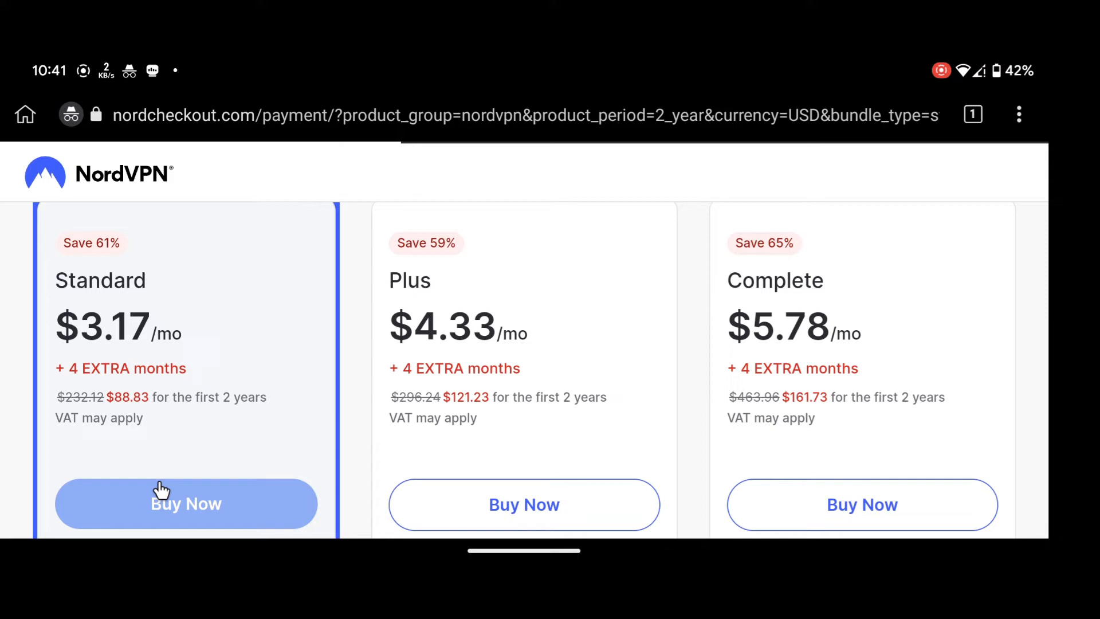
Step: Continue in checkout and review the payment methods: card, Google Pay and crypto
left_click(186, 503)
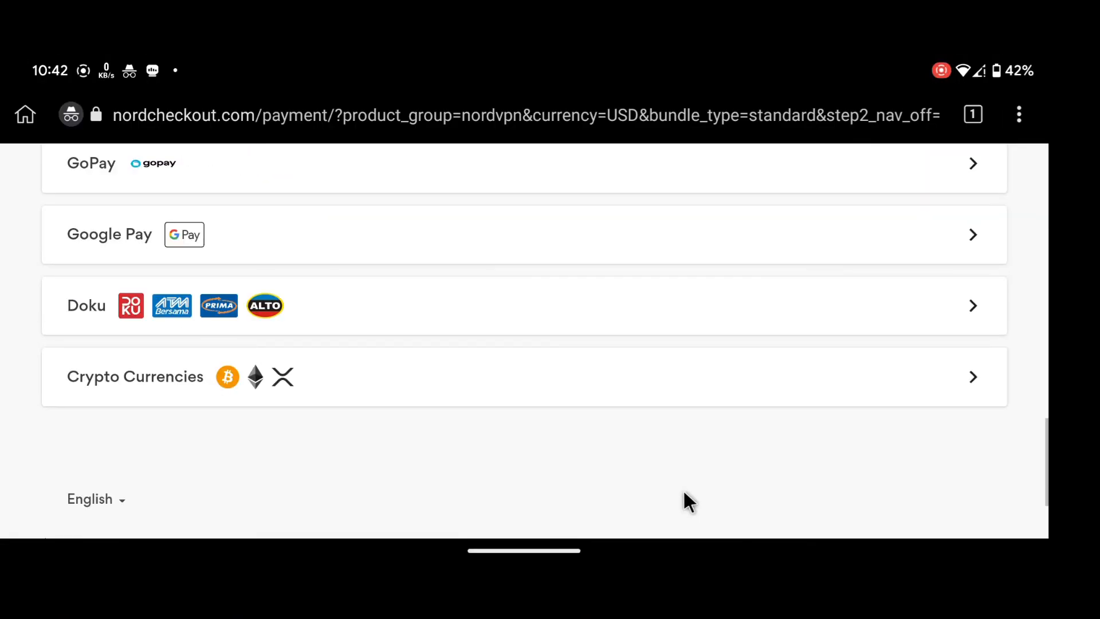
scroll("up", 3)
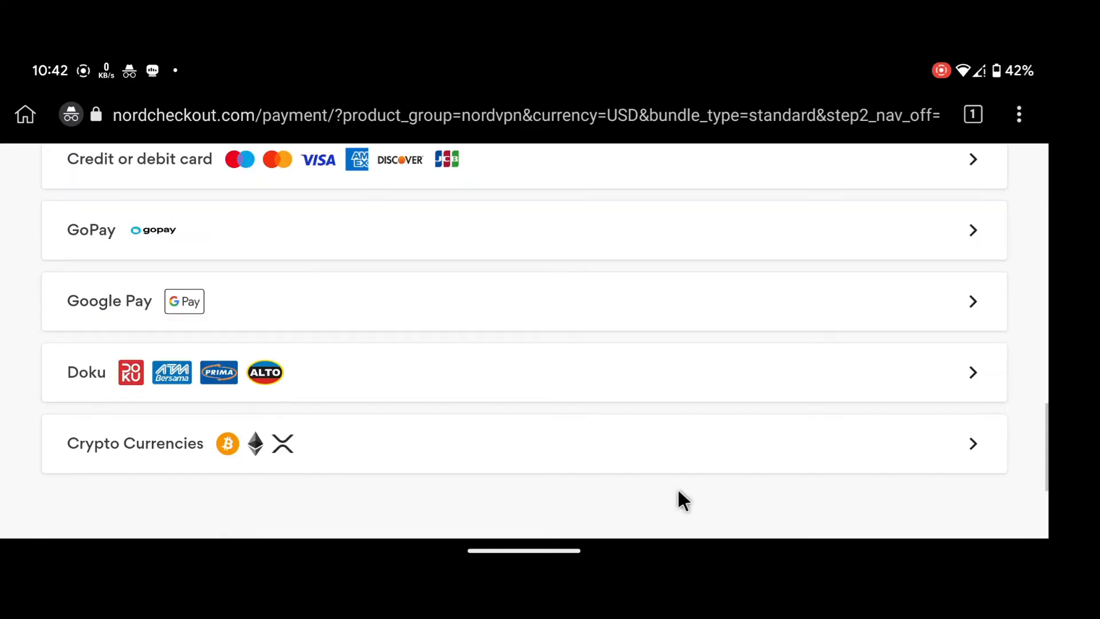
scroll("down", 3)
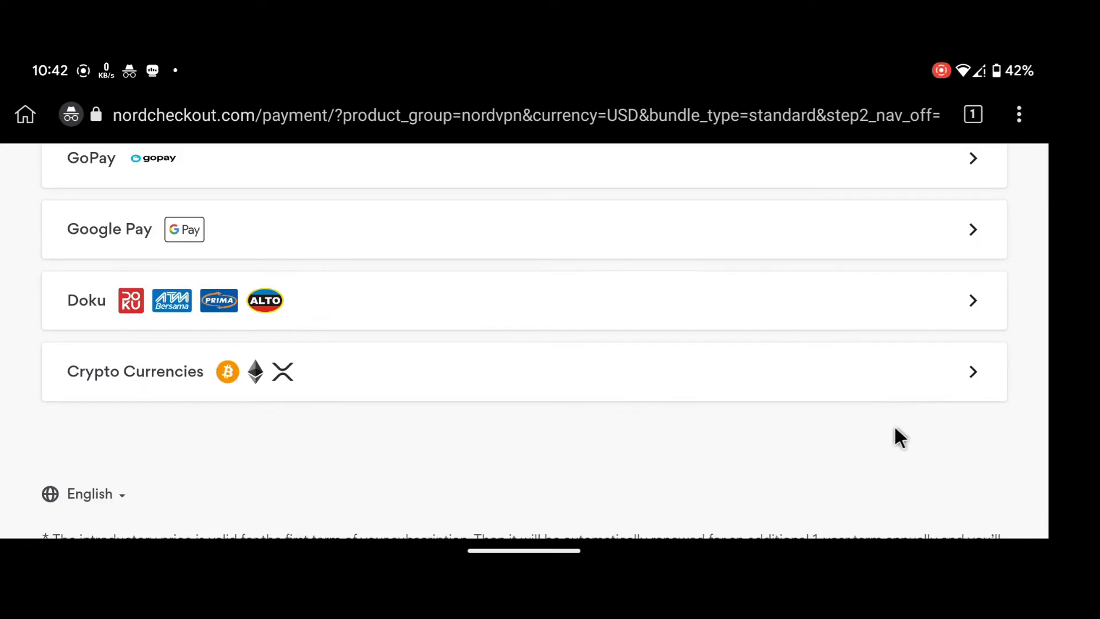
mouse_move(965, 243)
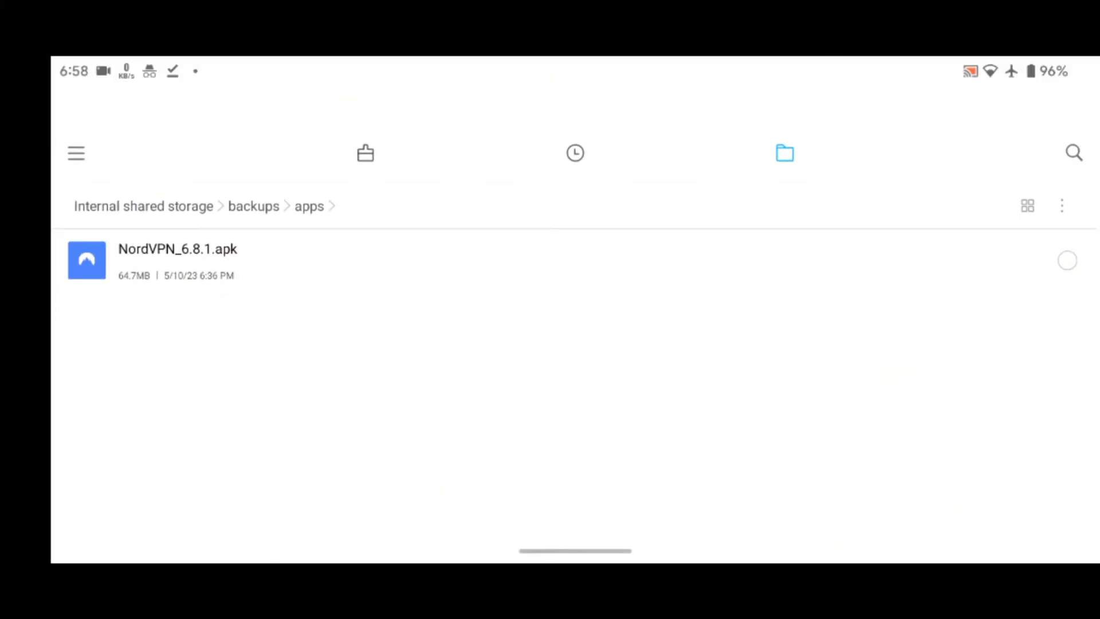
Step: Install NordVPN_6.8.1.apk from backups > apps and confirm the Install prompt
left_click(179, 260)
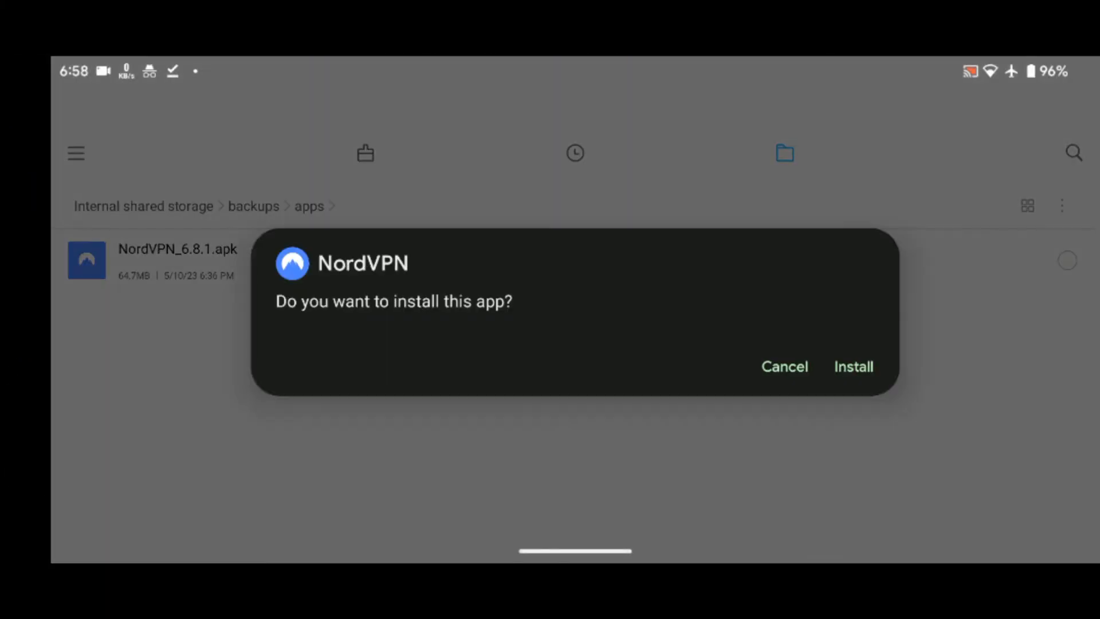
left_click(853, 366)
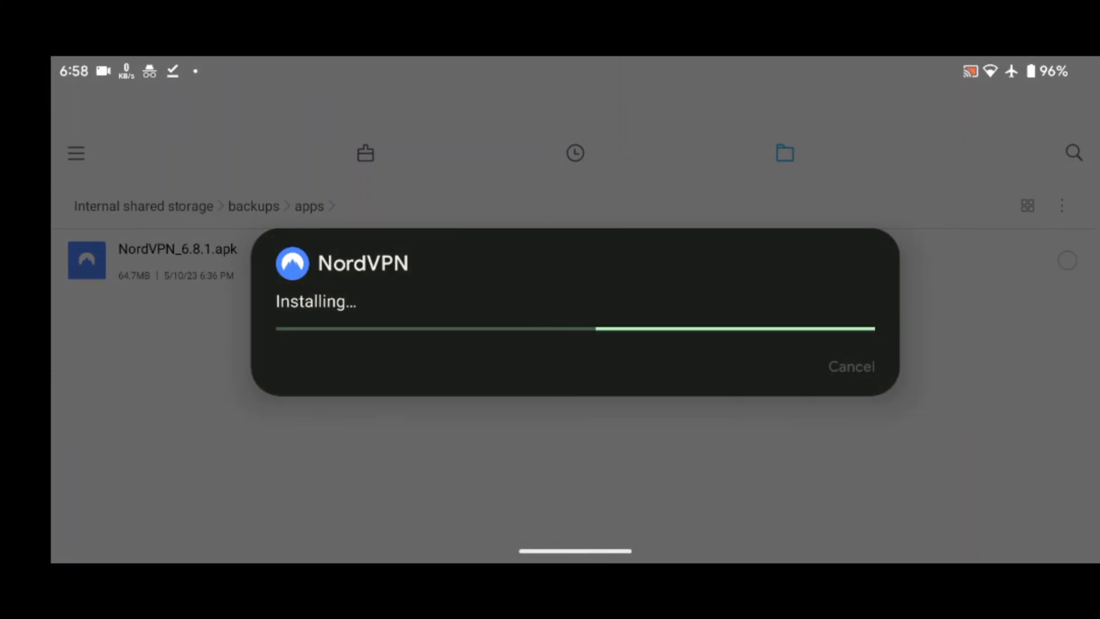